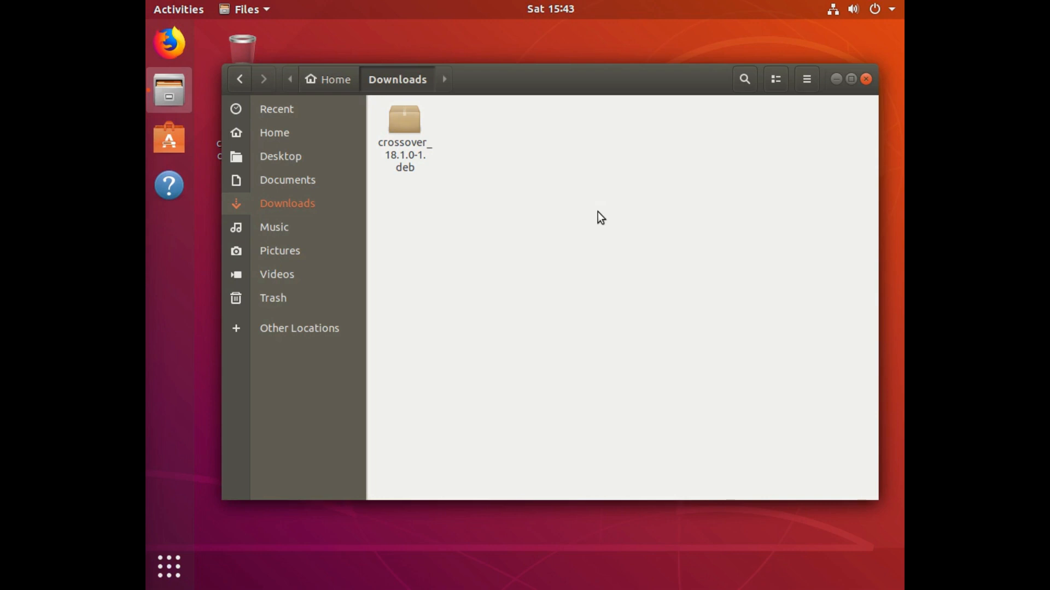
mouse_move(556, 206)
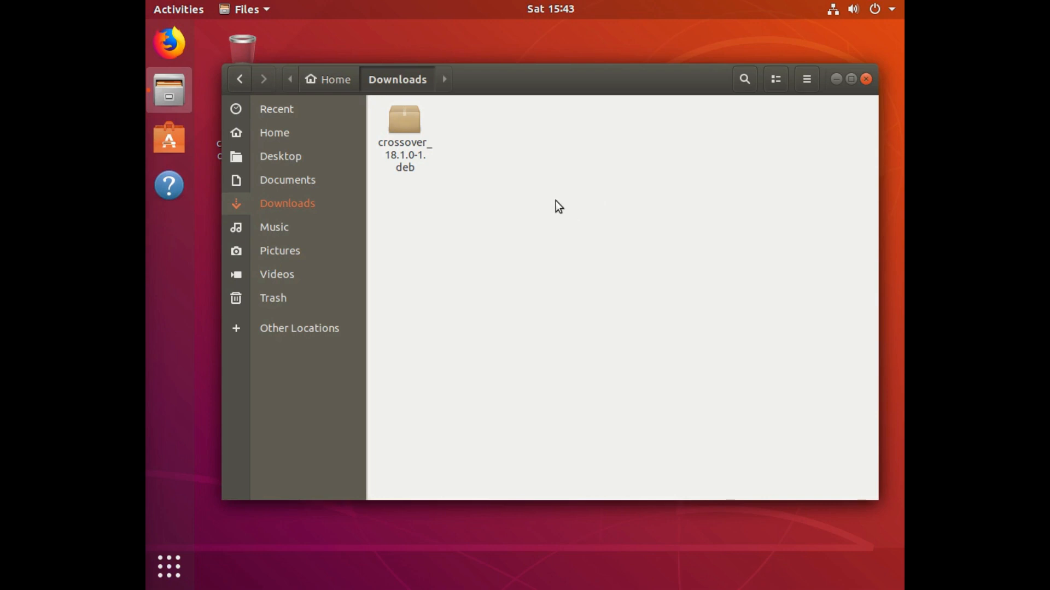
mouse_move(555, 201)
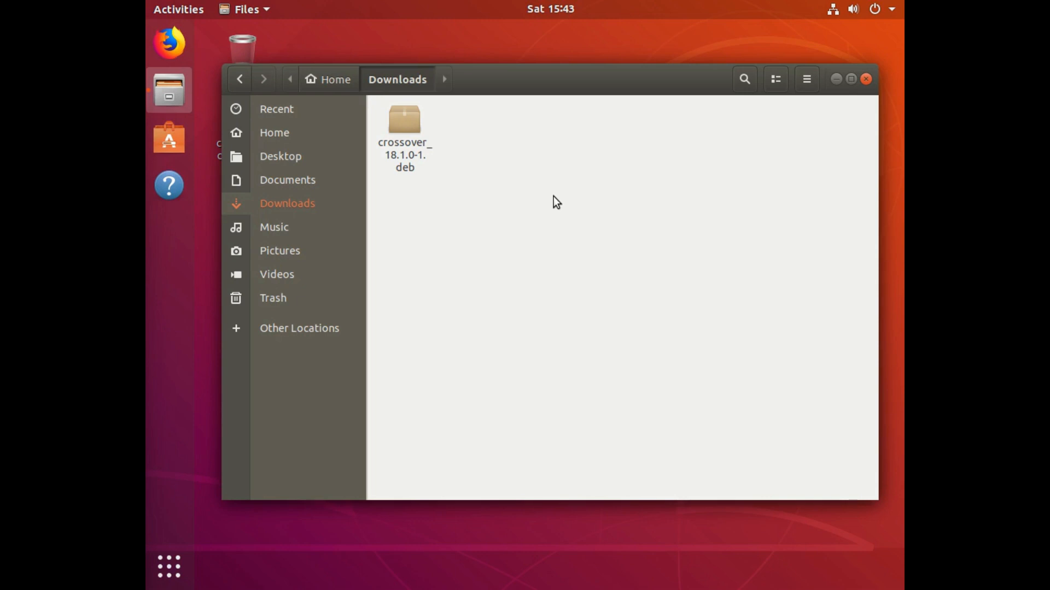
mouse_move(413, 159)
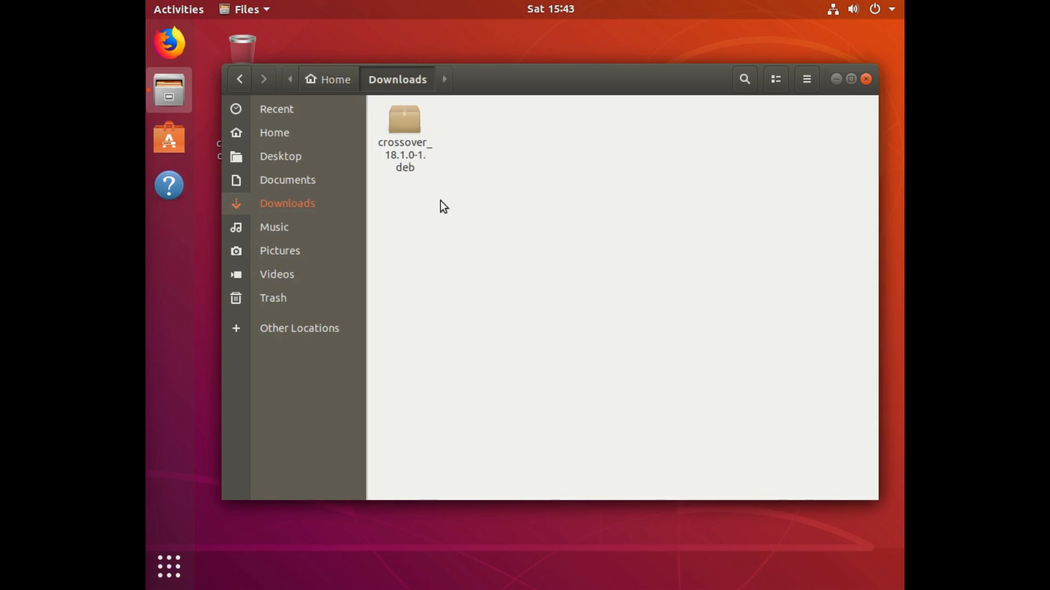
mouse_move(481, 218)
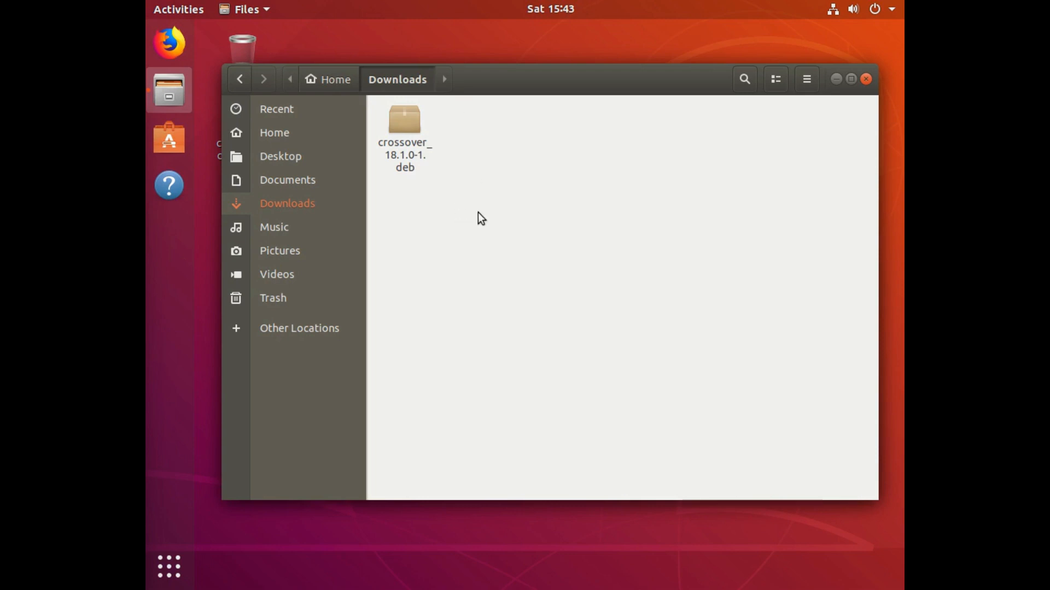
mouse_move(520, 302)
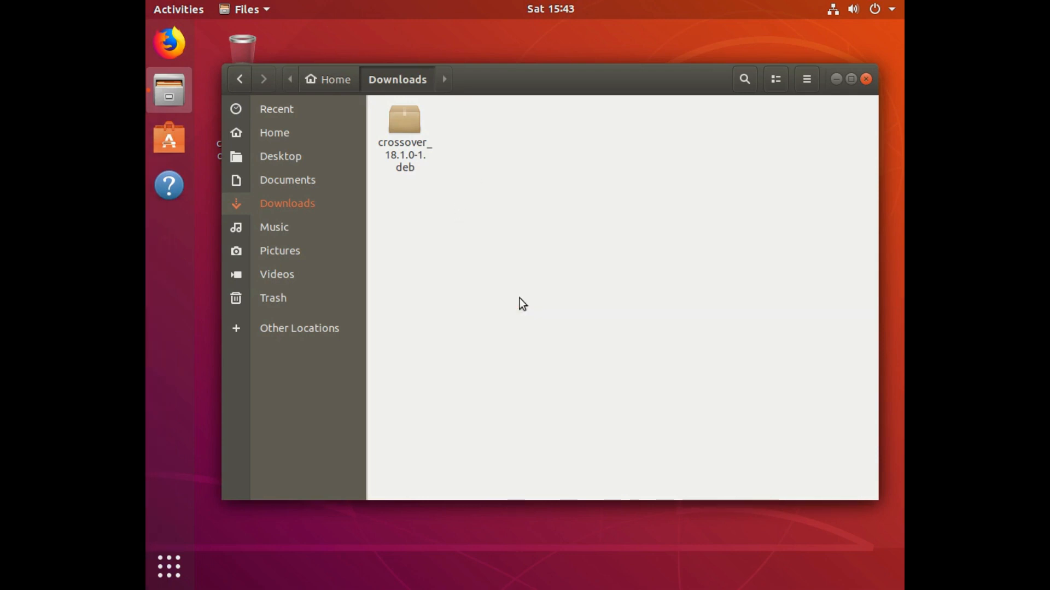
- Open a terminal from the Downloads folder that holds crossover_18.1.0-1.deb
left_click(169, 232)
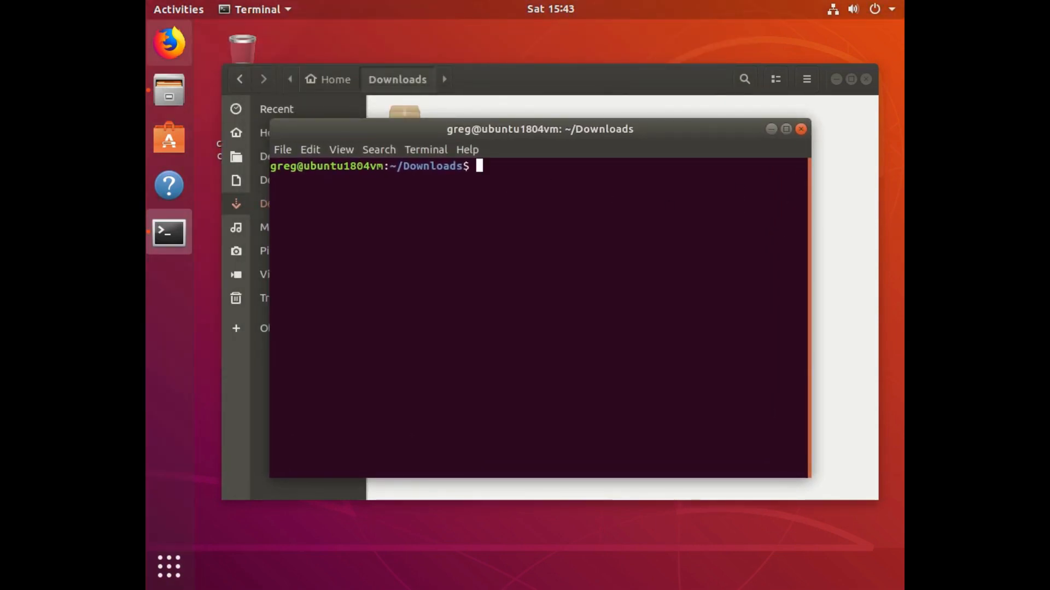
mouse_move(612, 326)
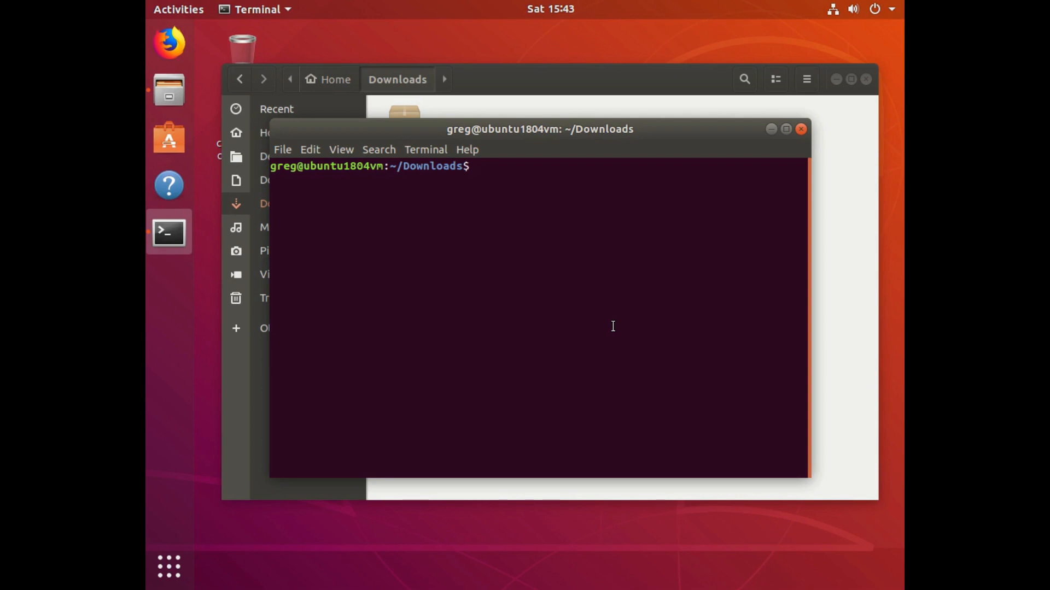
- Add the i386 architecture with 'sudo dpkg --add-architecture i386'
type("sudo dpkg")
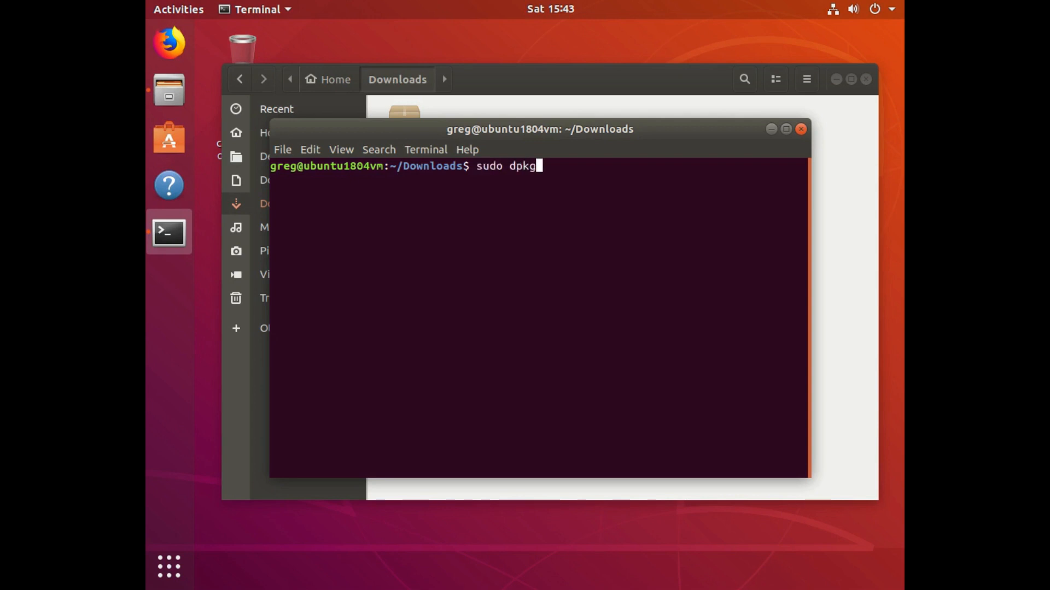
type("--add")
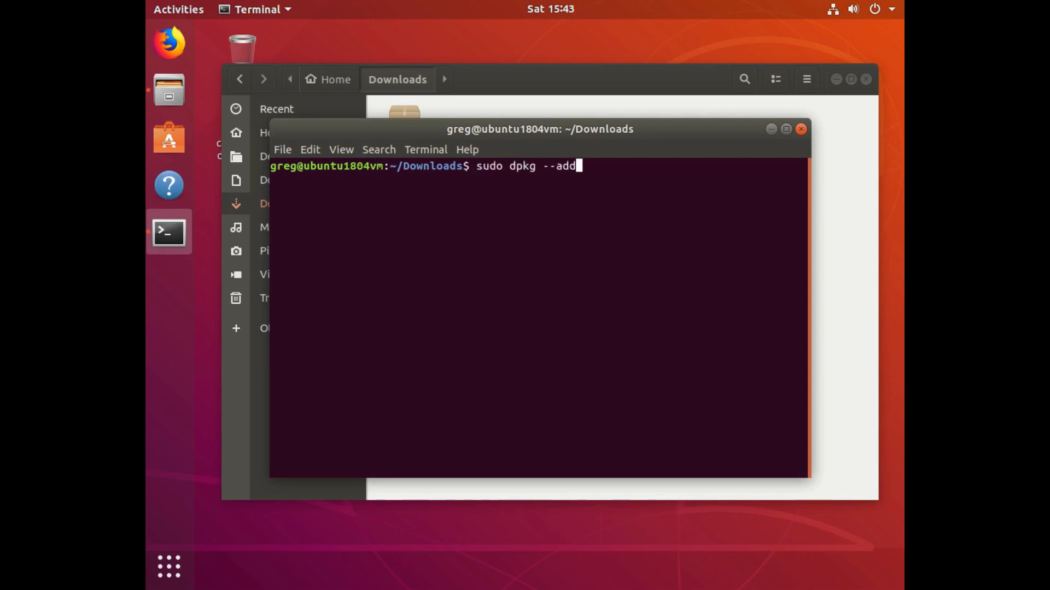
type("-architecture")
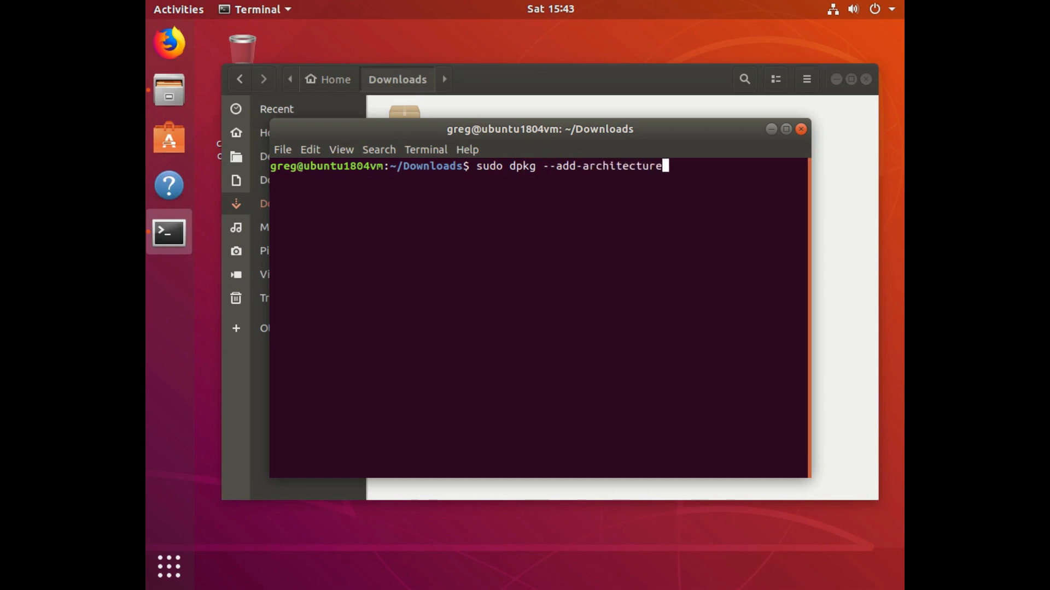
type("i386")
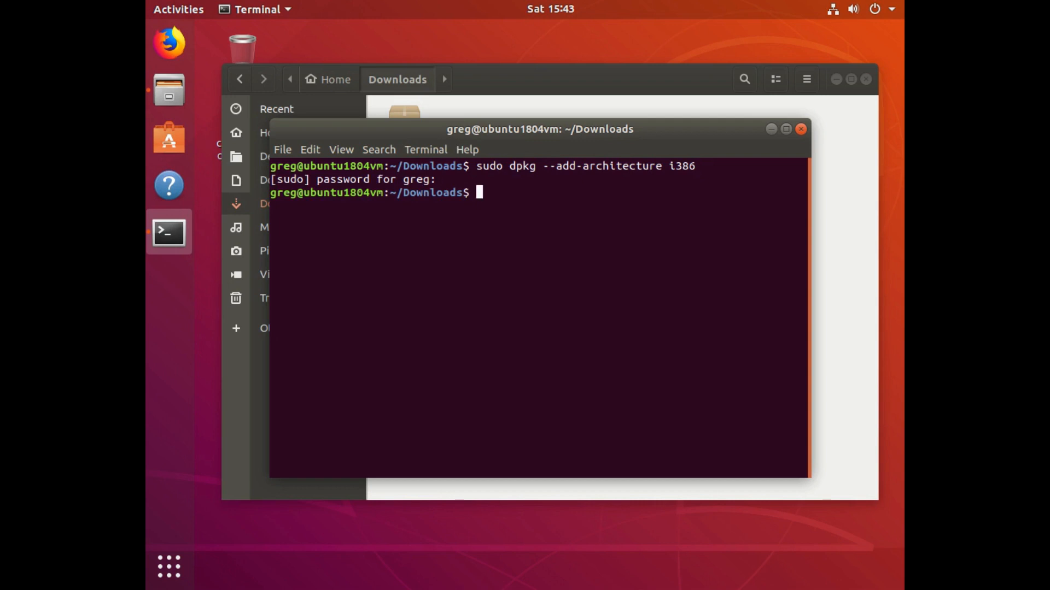
- Refresh the package lists with 'sudo apt update' and begin the next sudo command
type("sudo apt update")
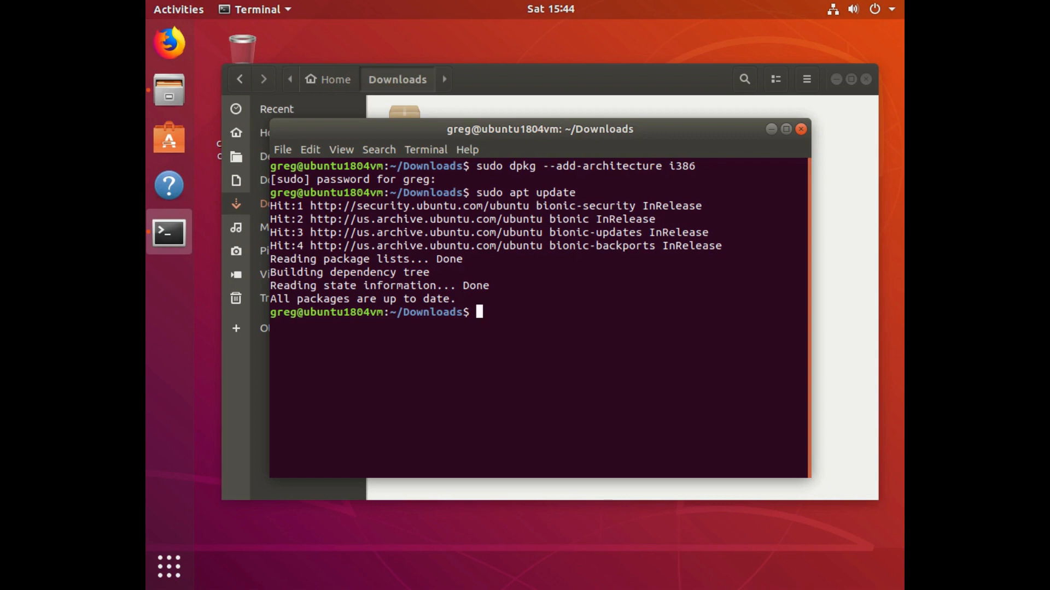
mouse_move(611, 324)
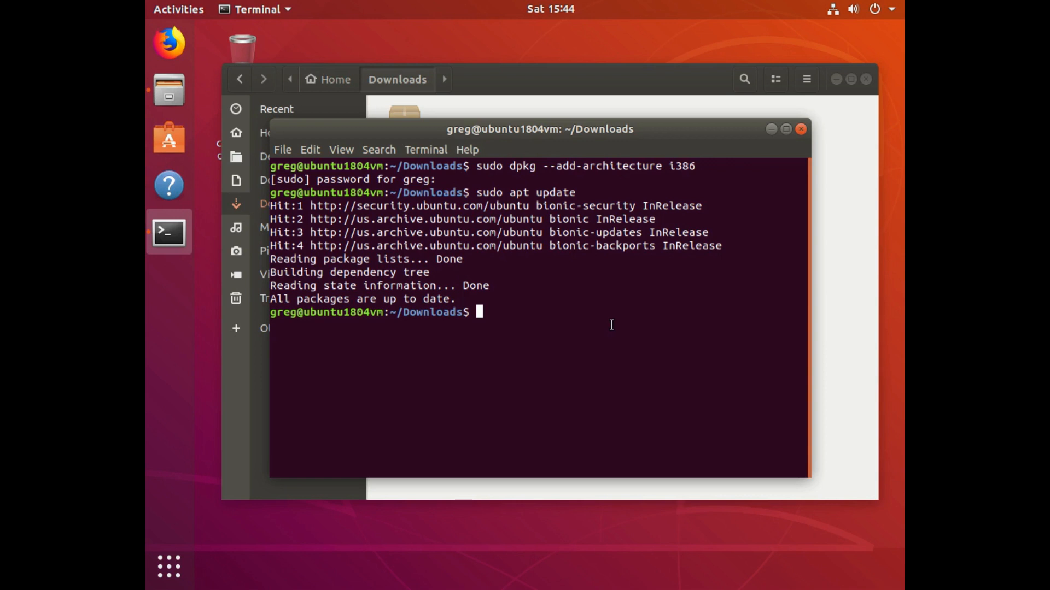
type("sudo apt install")
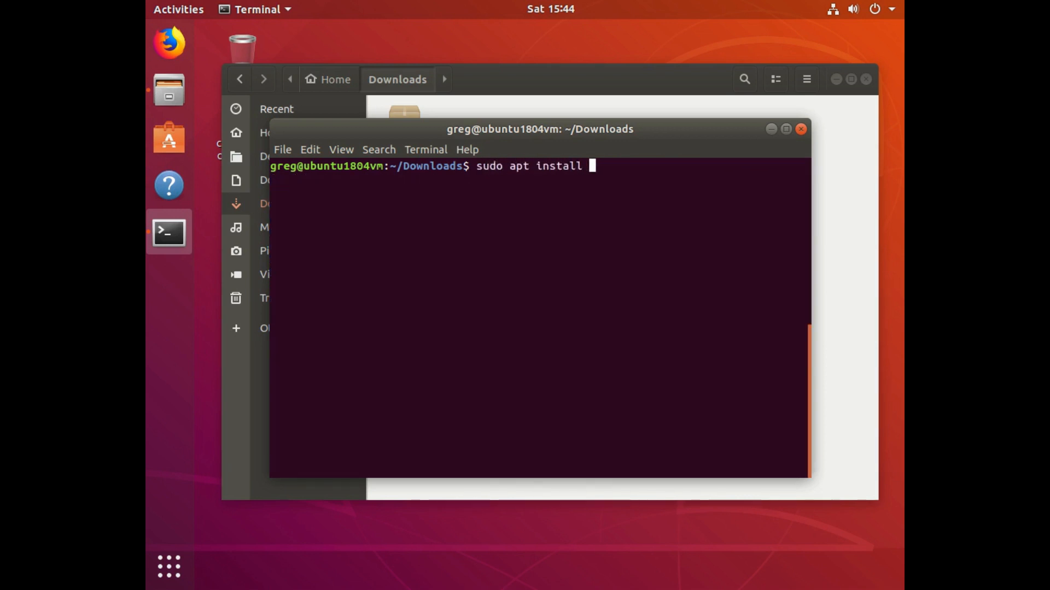
- Install ./crossover_18.1.0-1.deb with sudo apt install, confirming its 83 new packages with y
type("./crossover_18.1.0-1.deb")
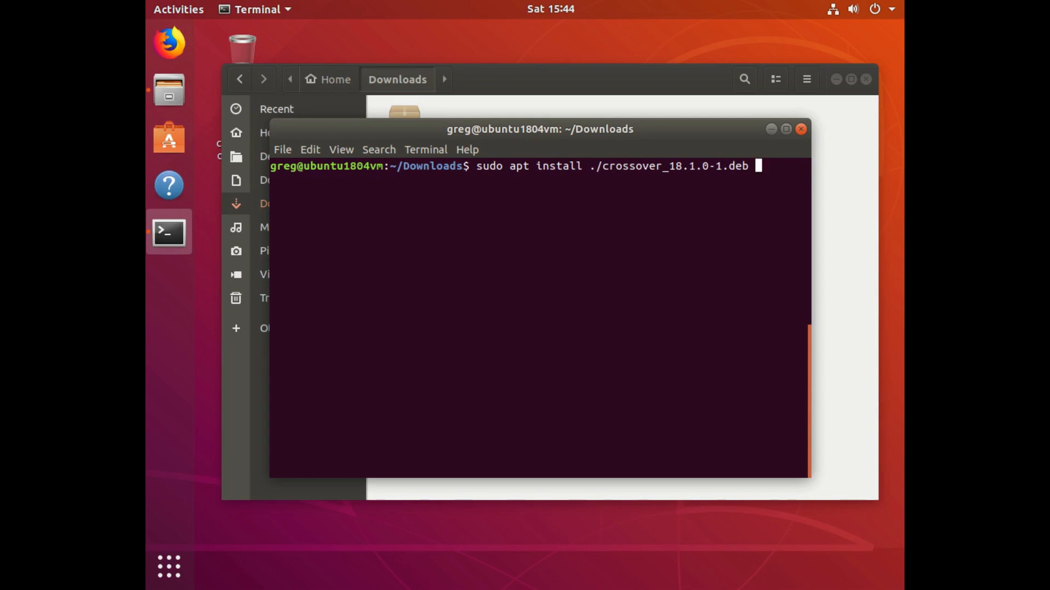
key("Return")
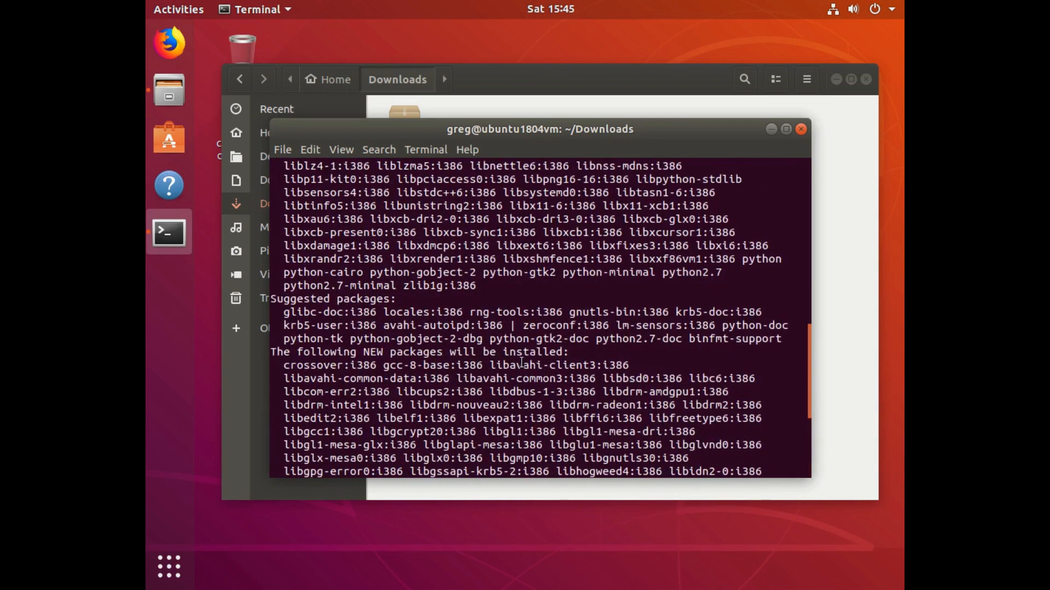
scroll("down", 3)
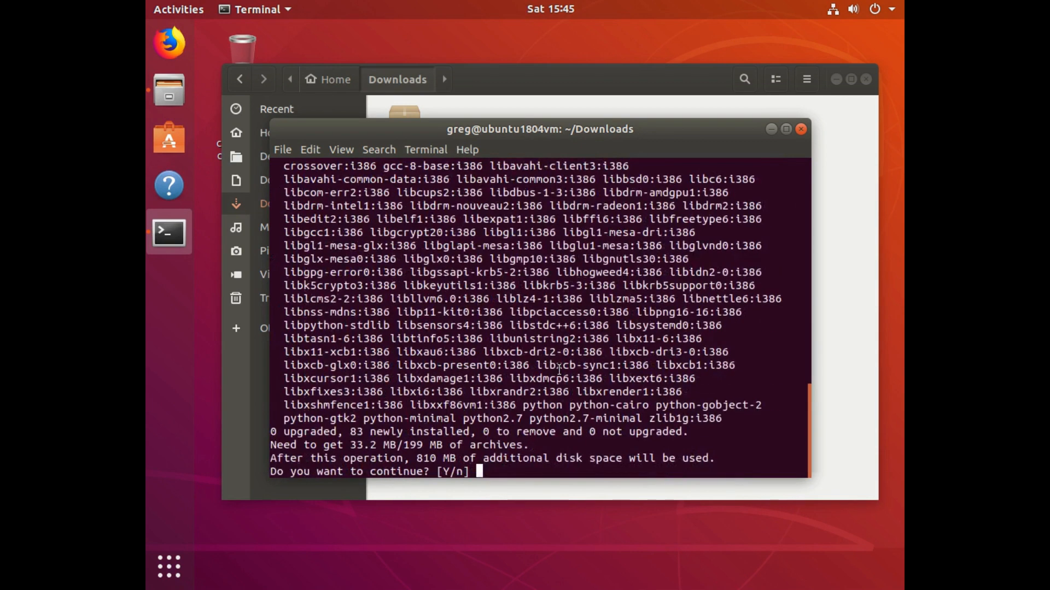
mouse_move(577, 365)
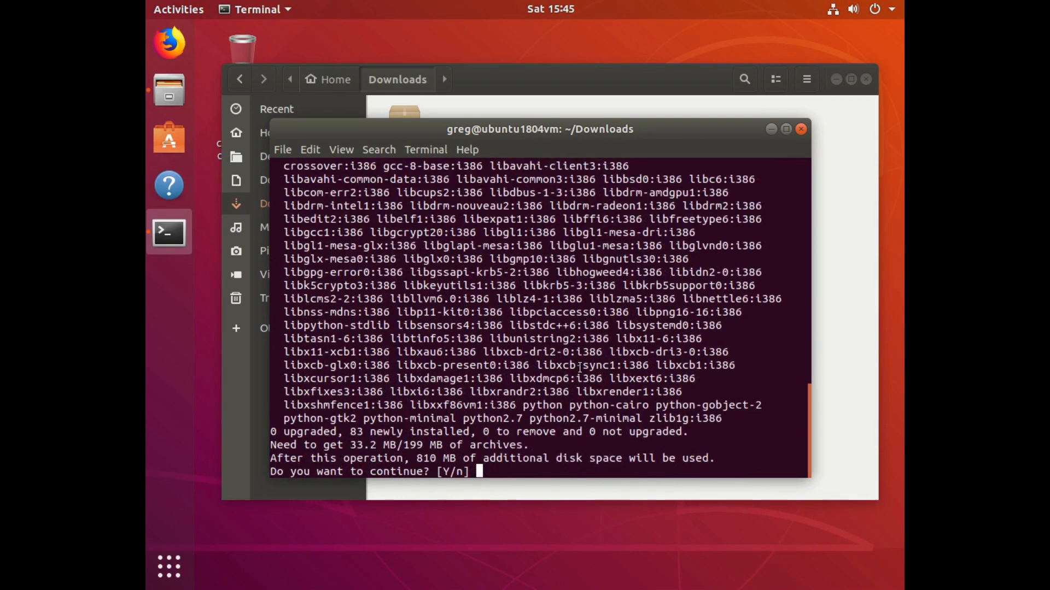
type("y")
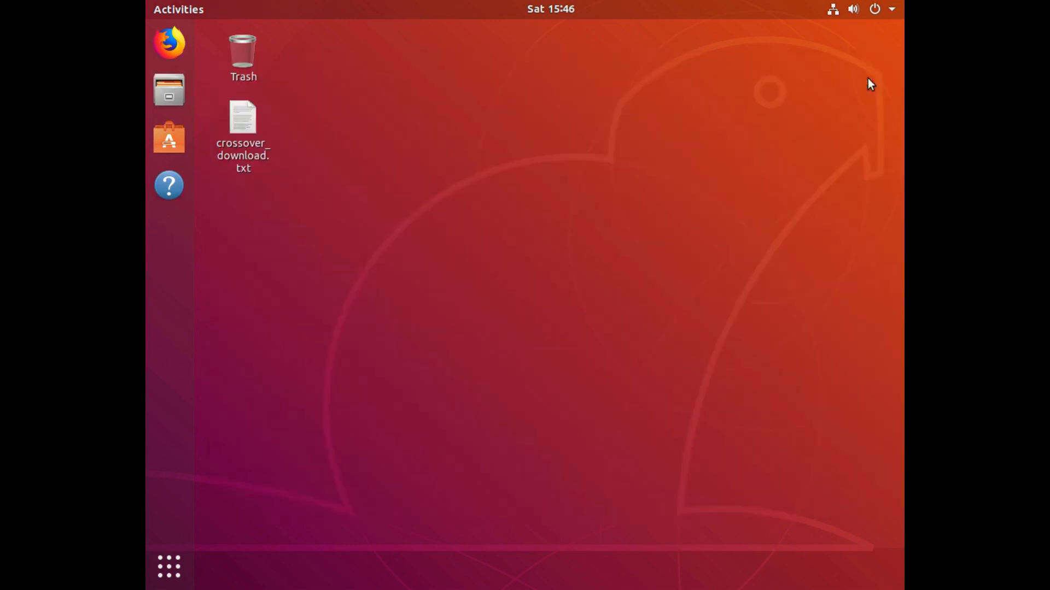
- Search Activities for 'cross' to find the installed CrossOver launcher
left_click(168, 569)
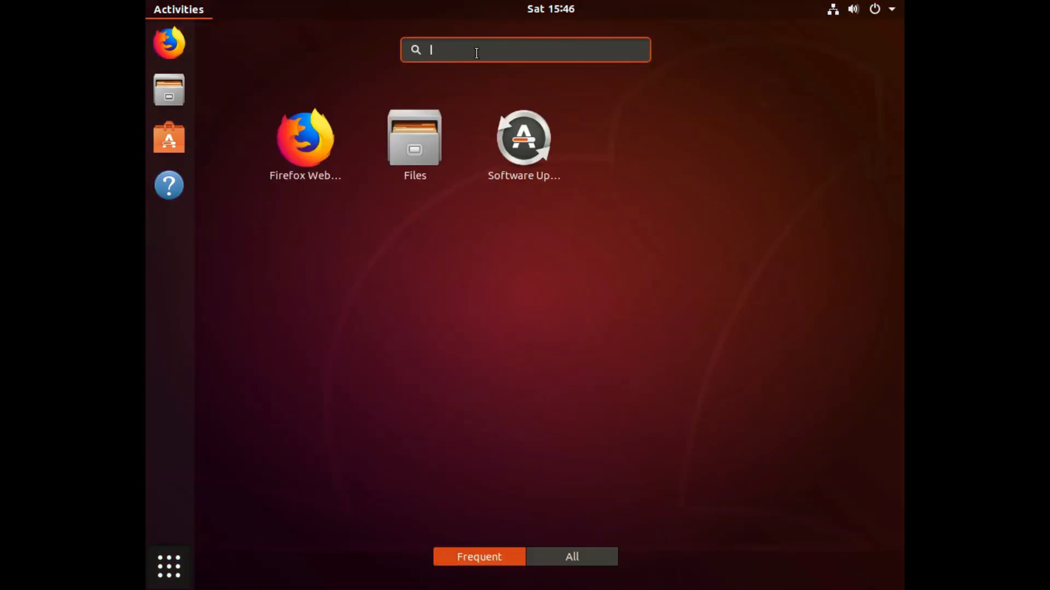
type("cross")
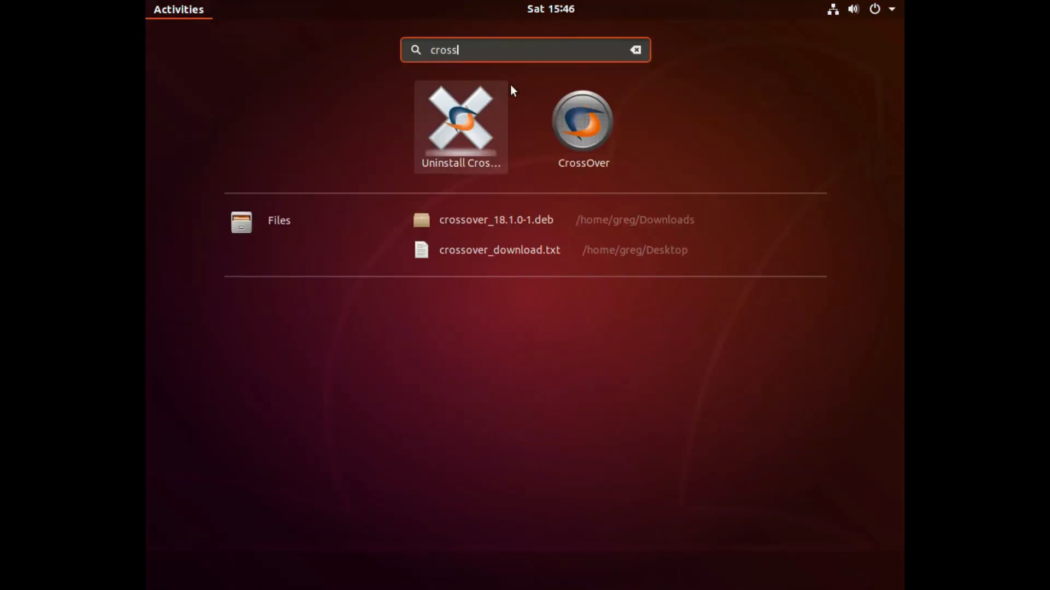